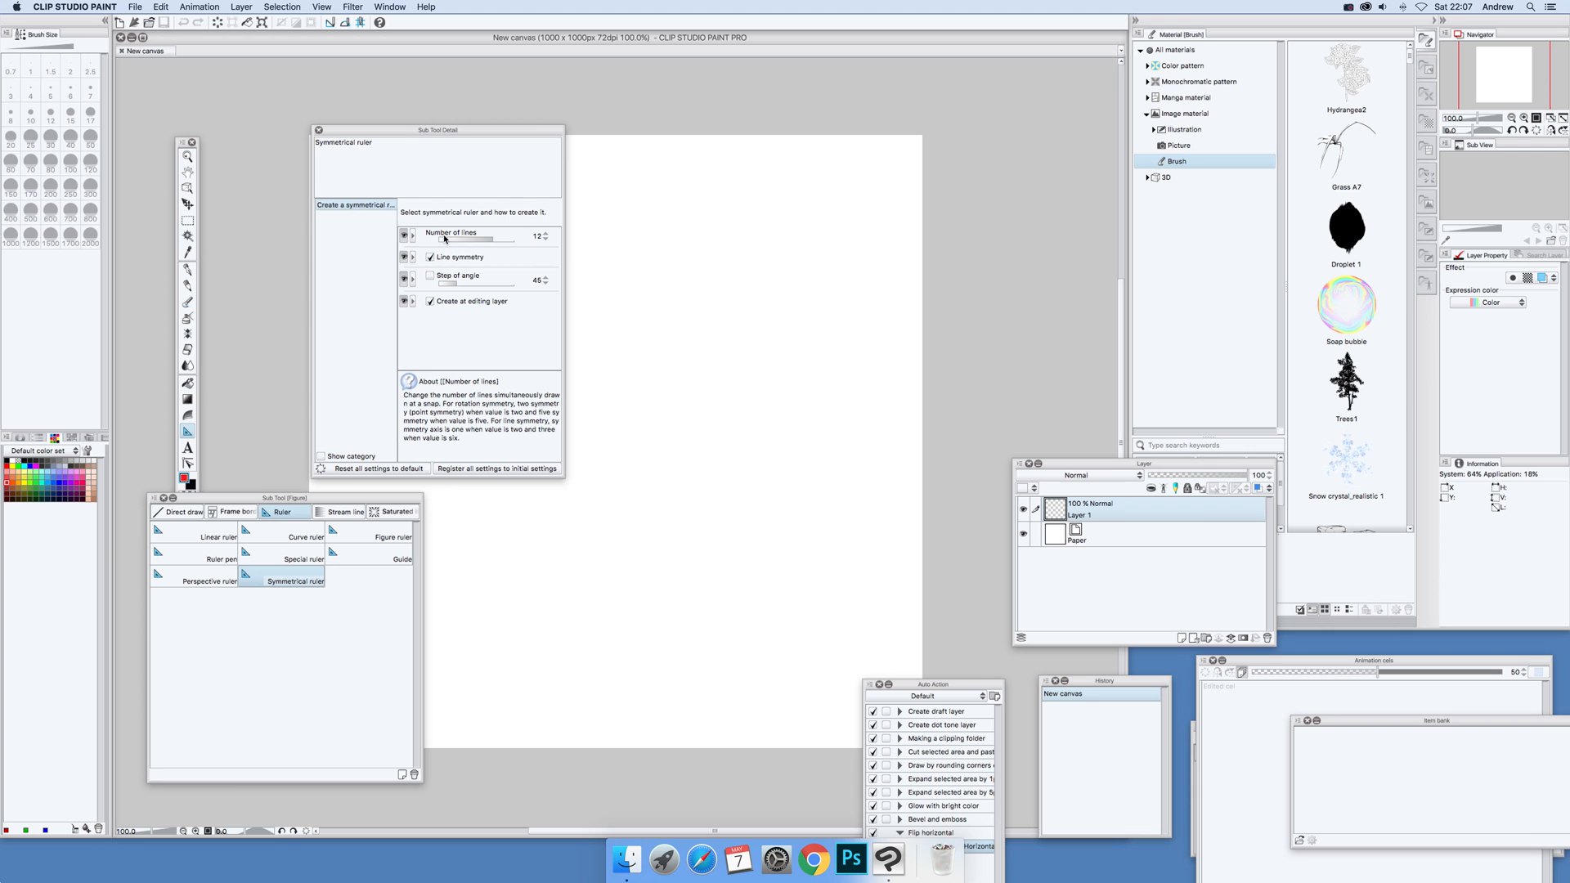
mouse_move(520, 237)
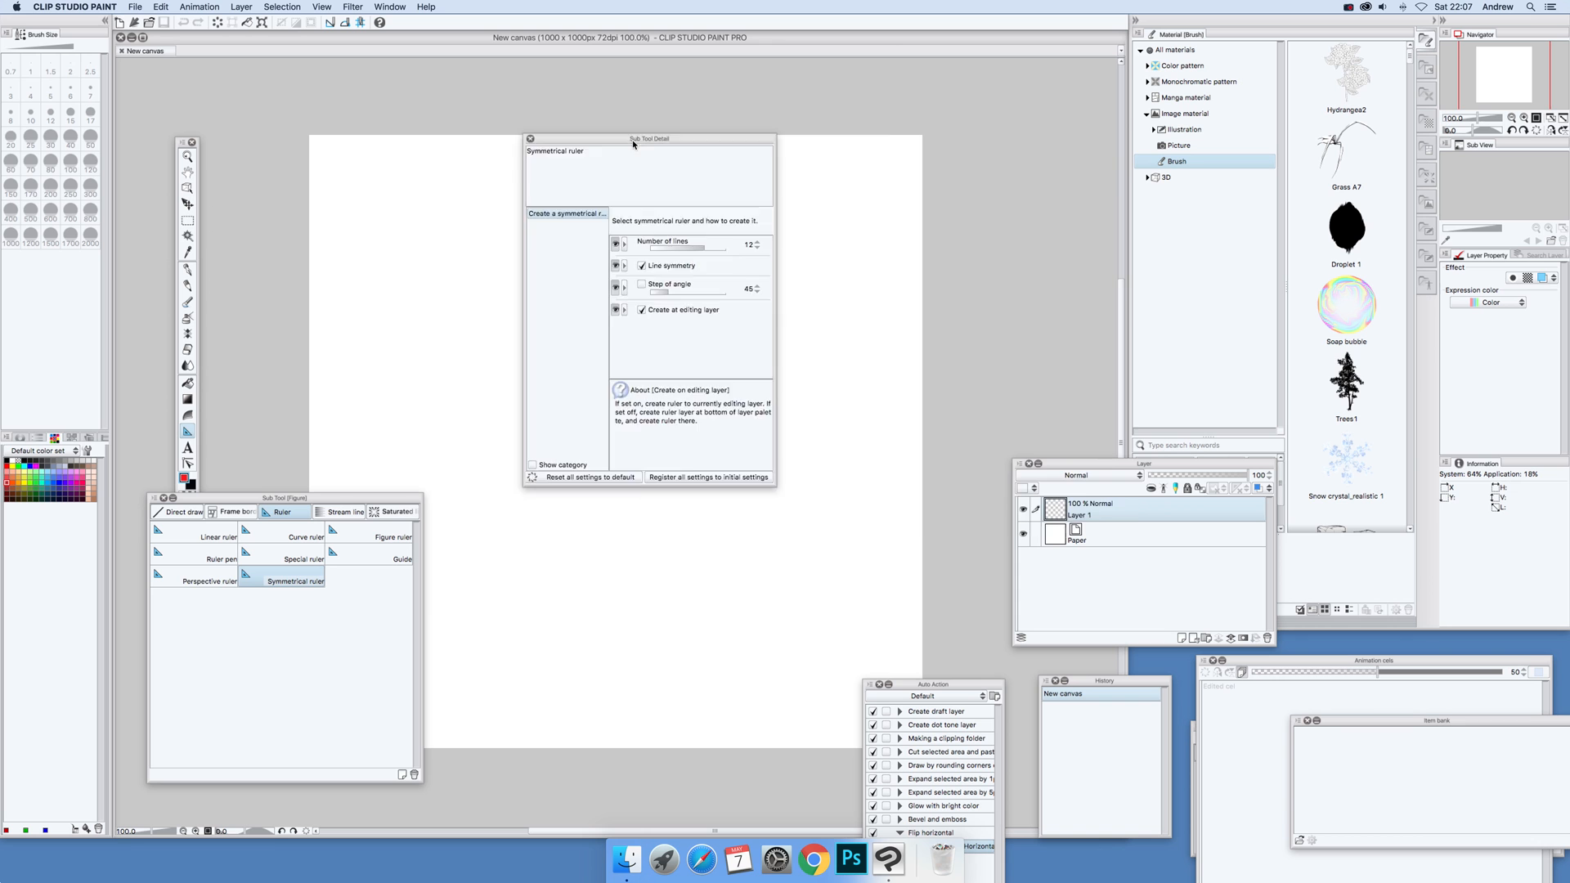
Move the Symmetrical ruler's Sub Tool Detail palette to the right, clear of the canvas
drag(649, 137, 1013, 180)
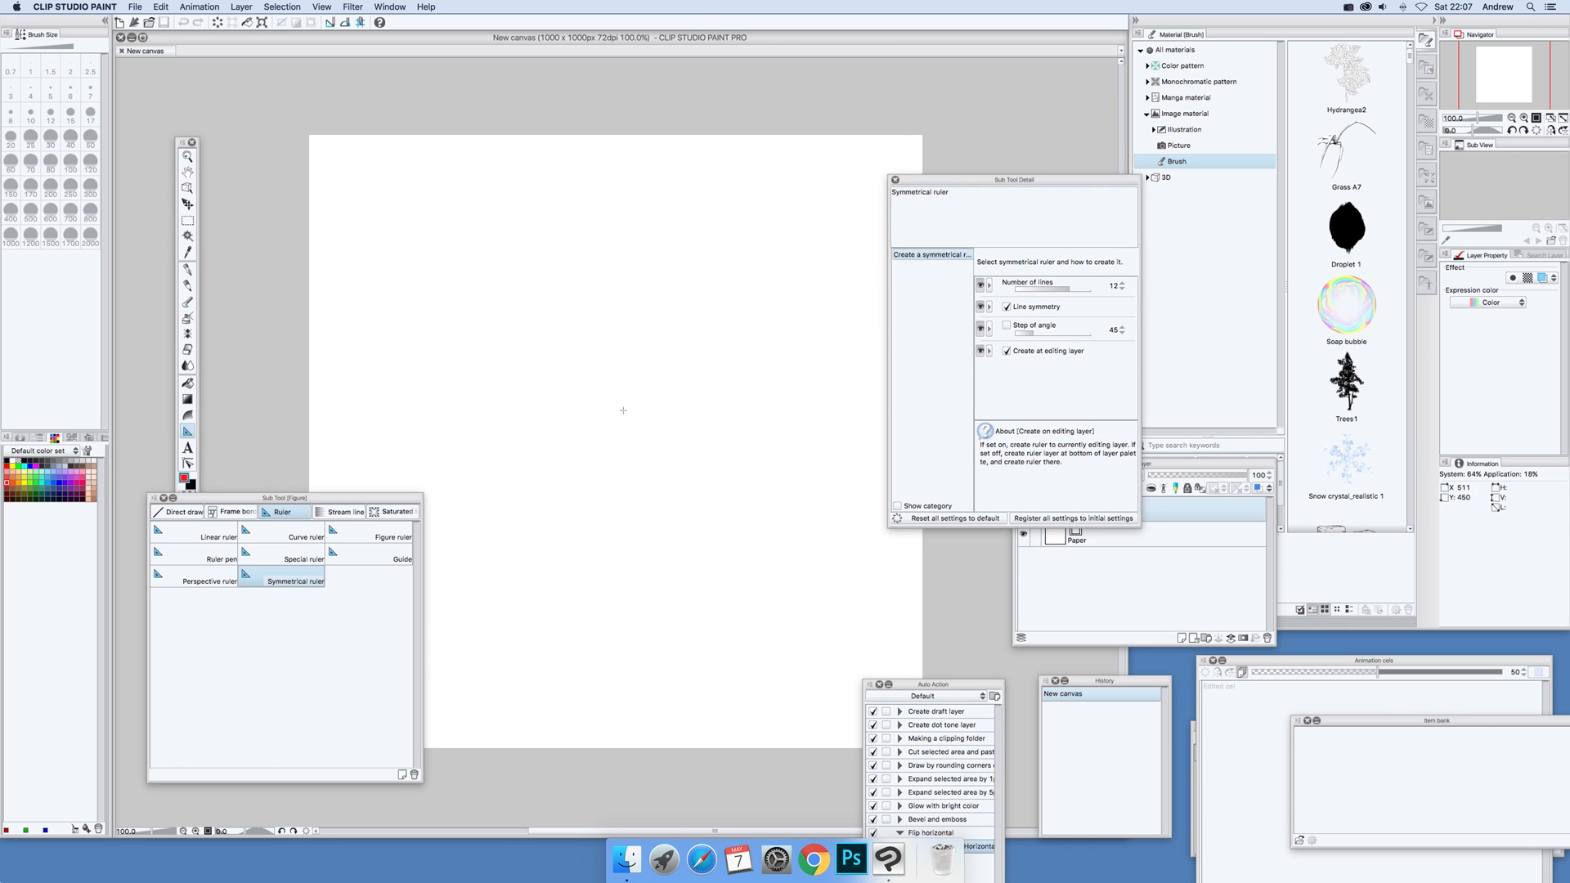
mouse_move(622, 391)
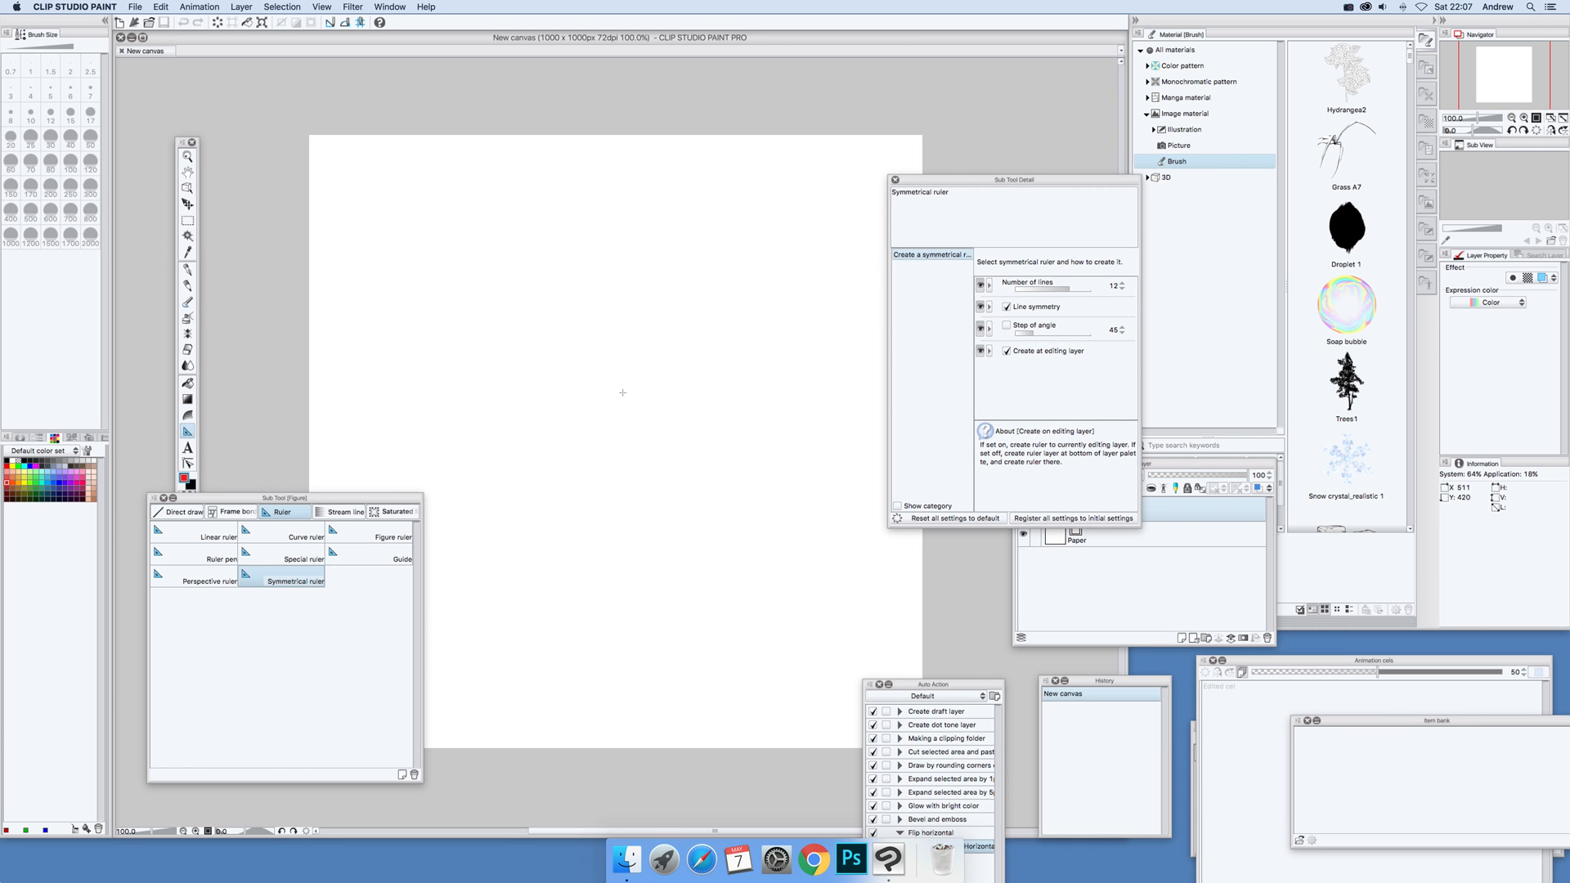
mouse_move(595, 417)
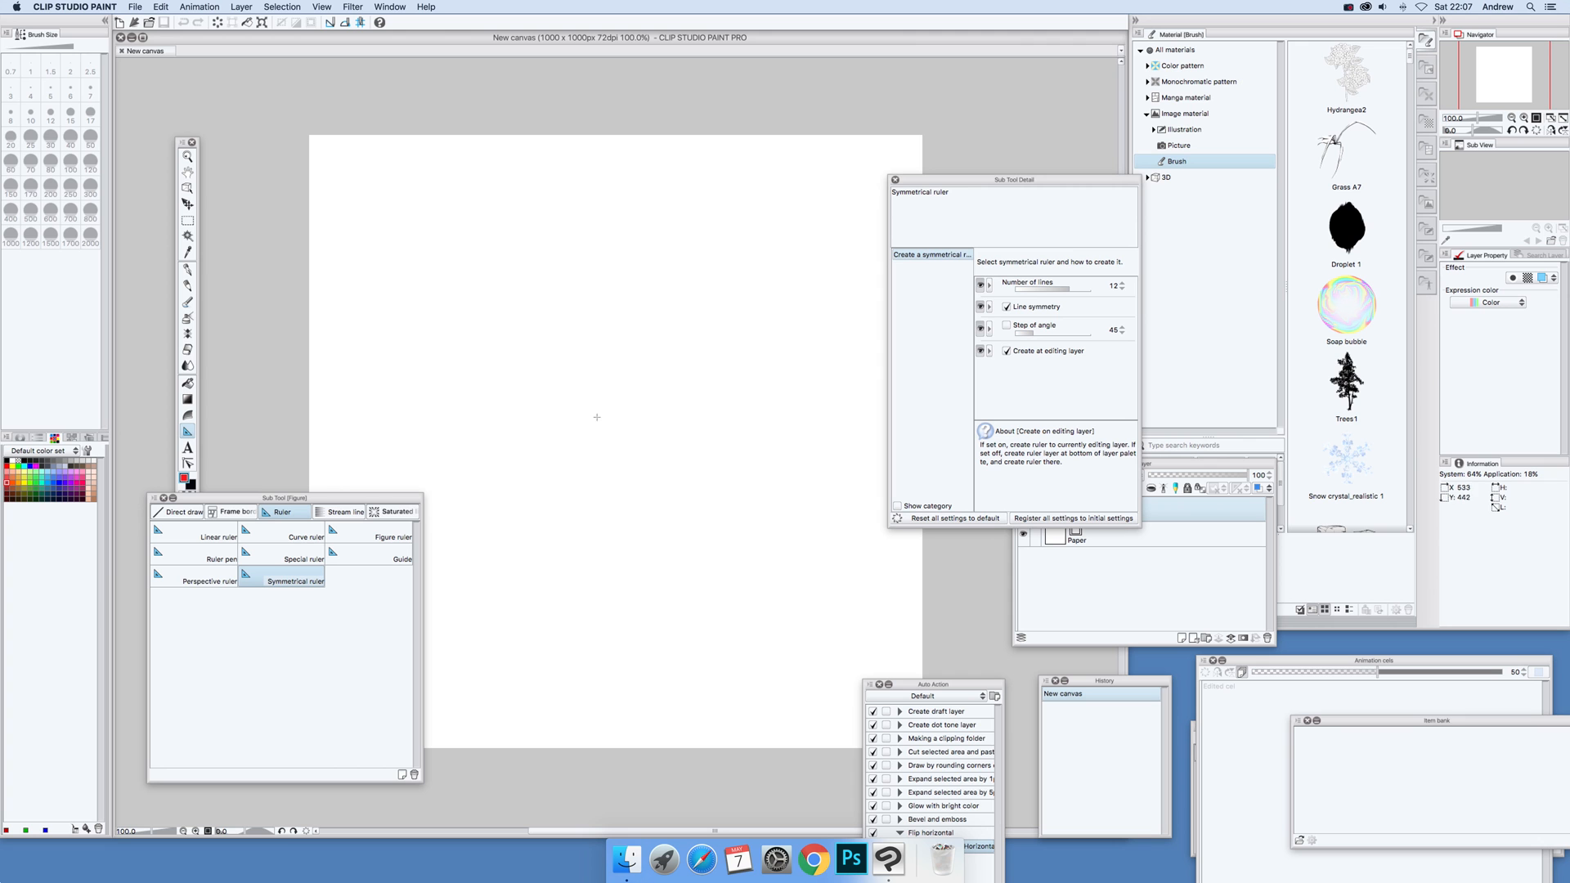
Place a 12-line symmetrical ruler by dragging down from the canvas centre
drag(597, 430, 597, 664)
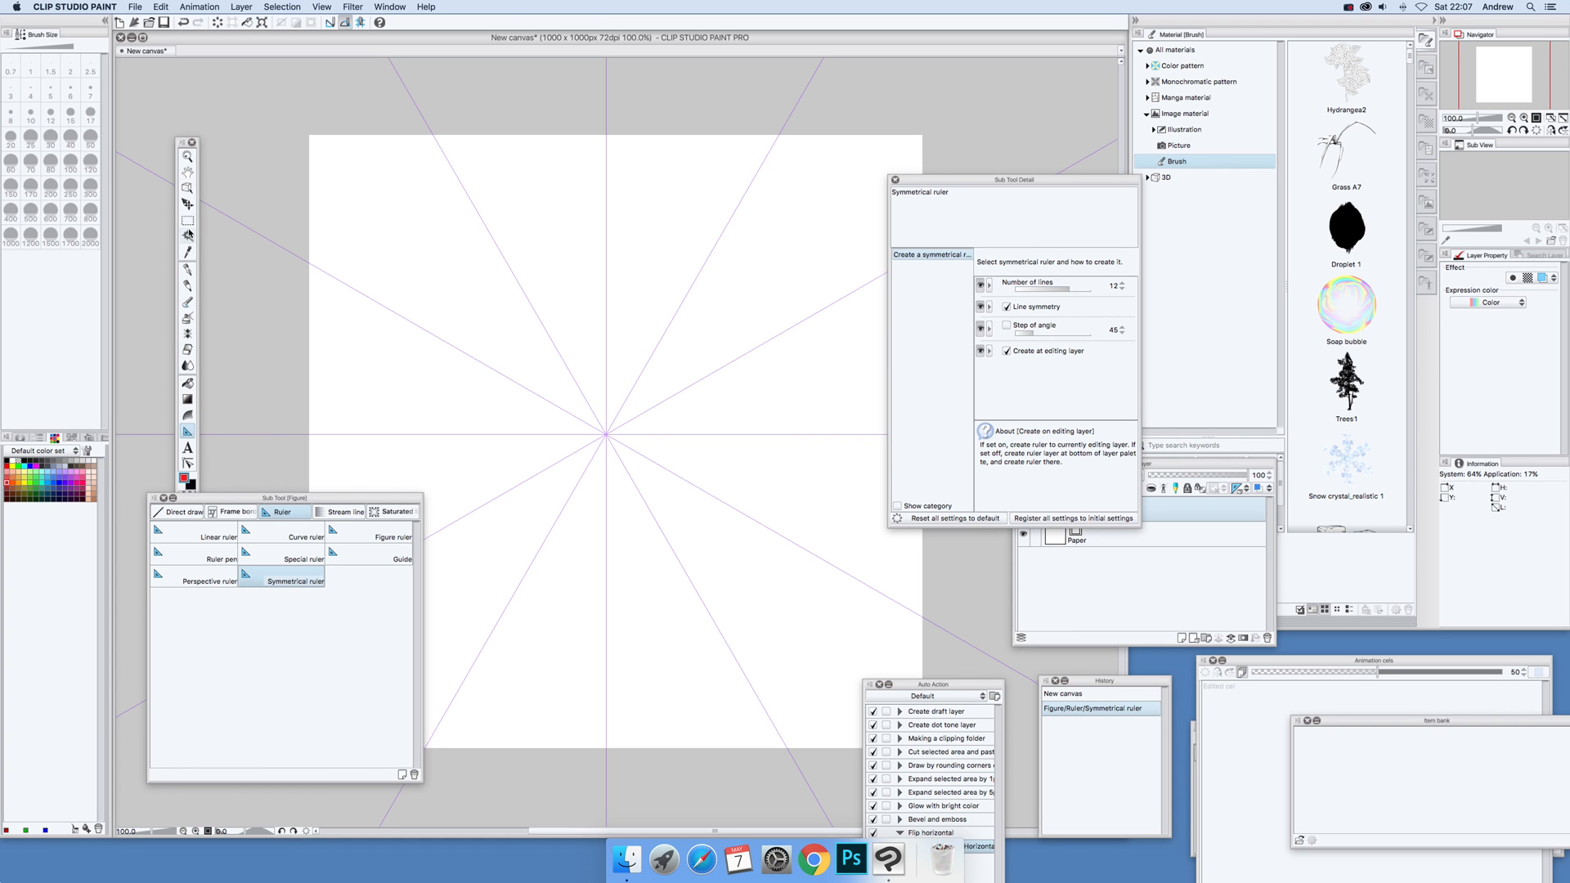
mouse_move(188, 273)
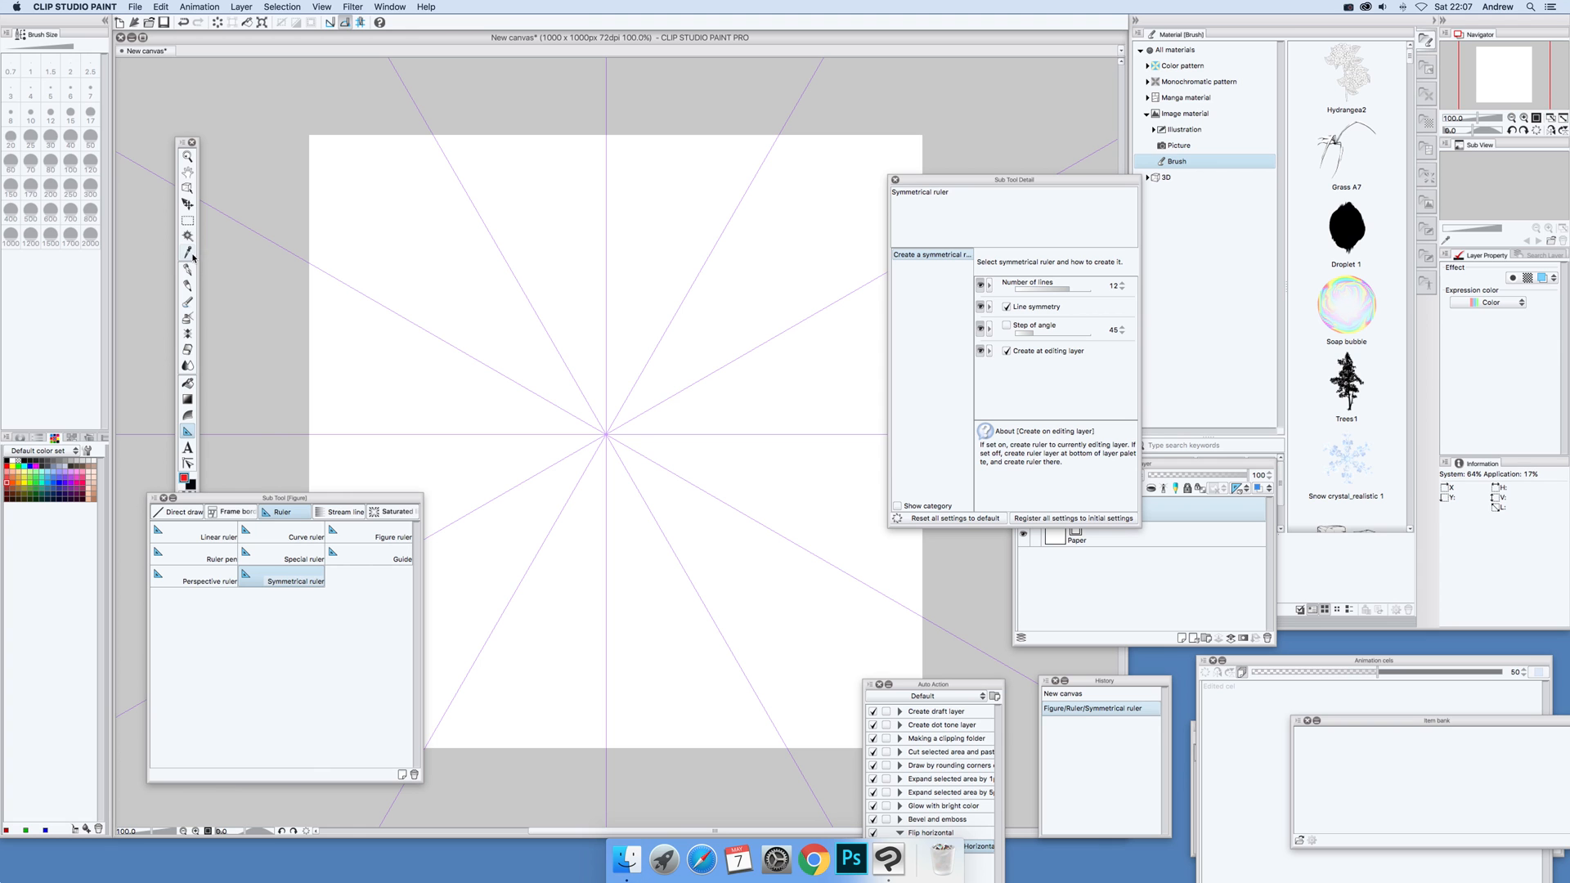
mouse_move(188, 255)
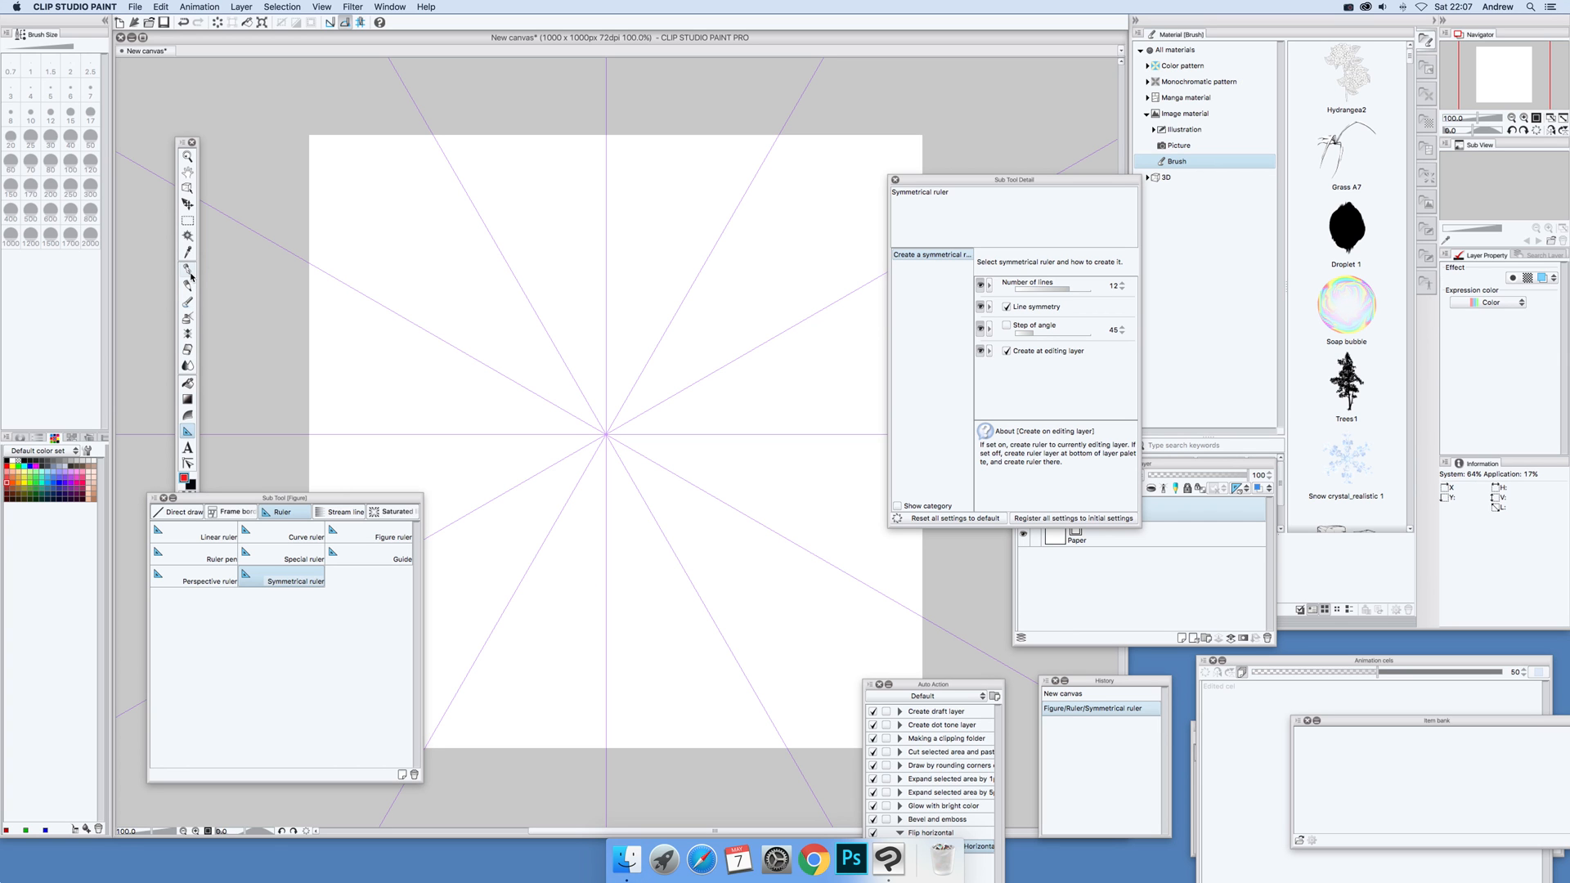
Make the G-pen the active drawing tool, brush size about 8.7
click(187, 269)
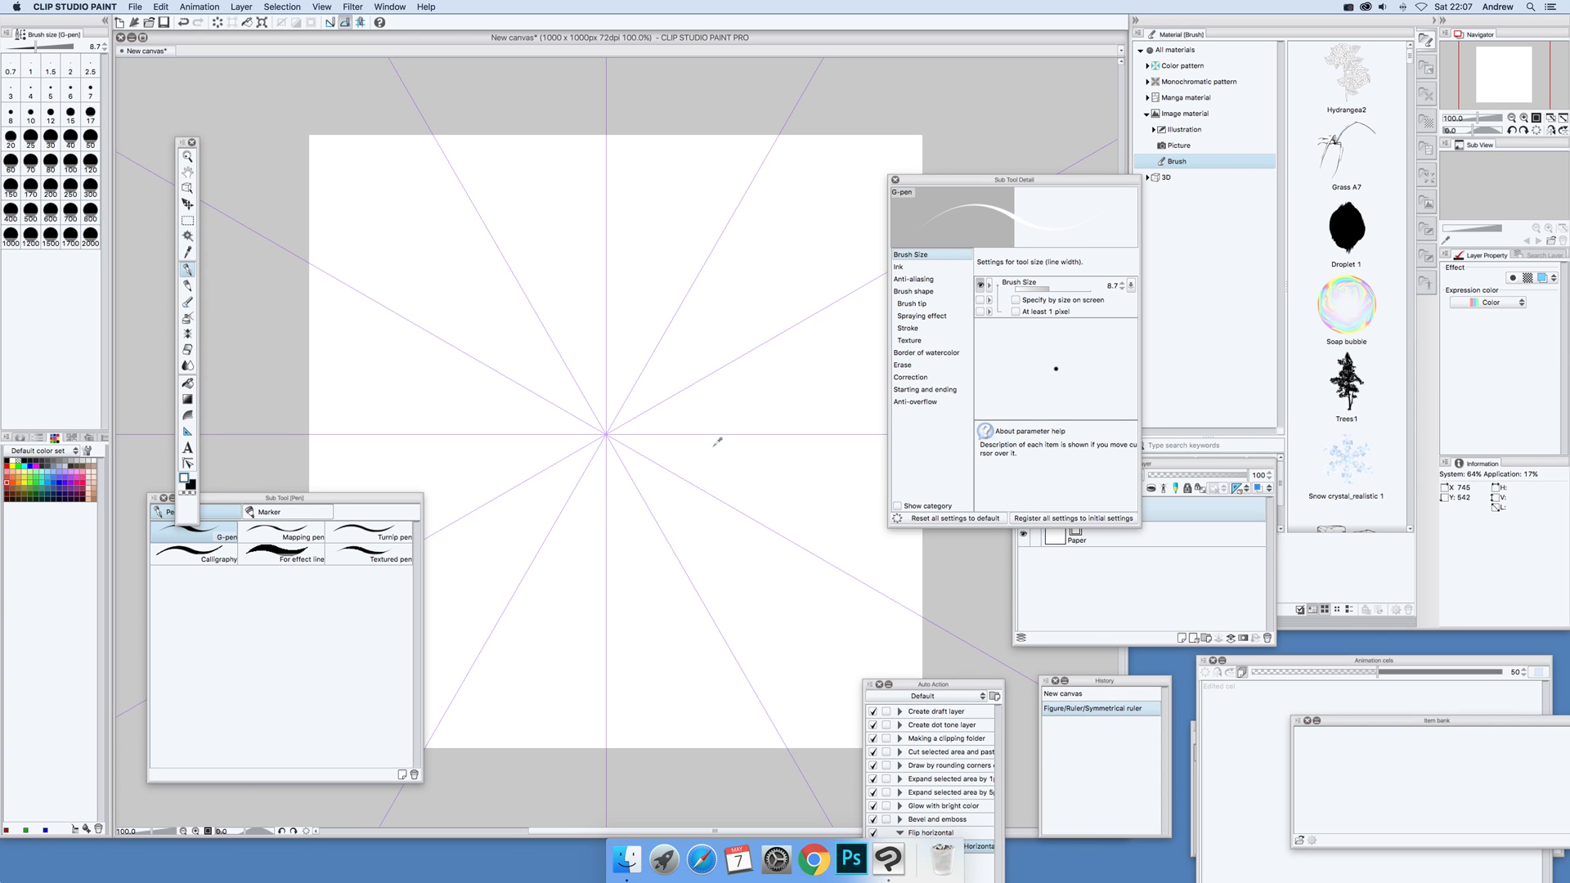
mouse_move(519, 368)
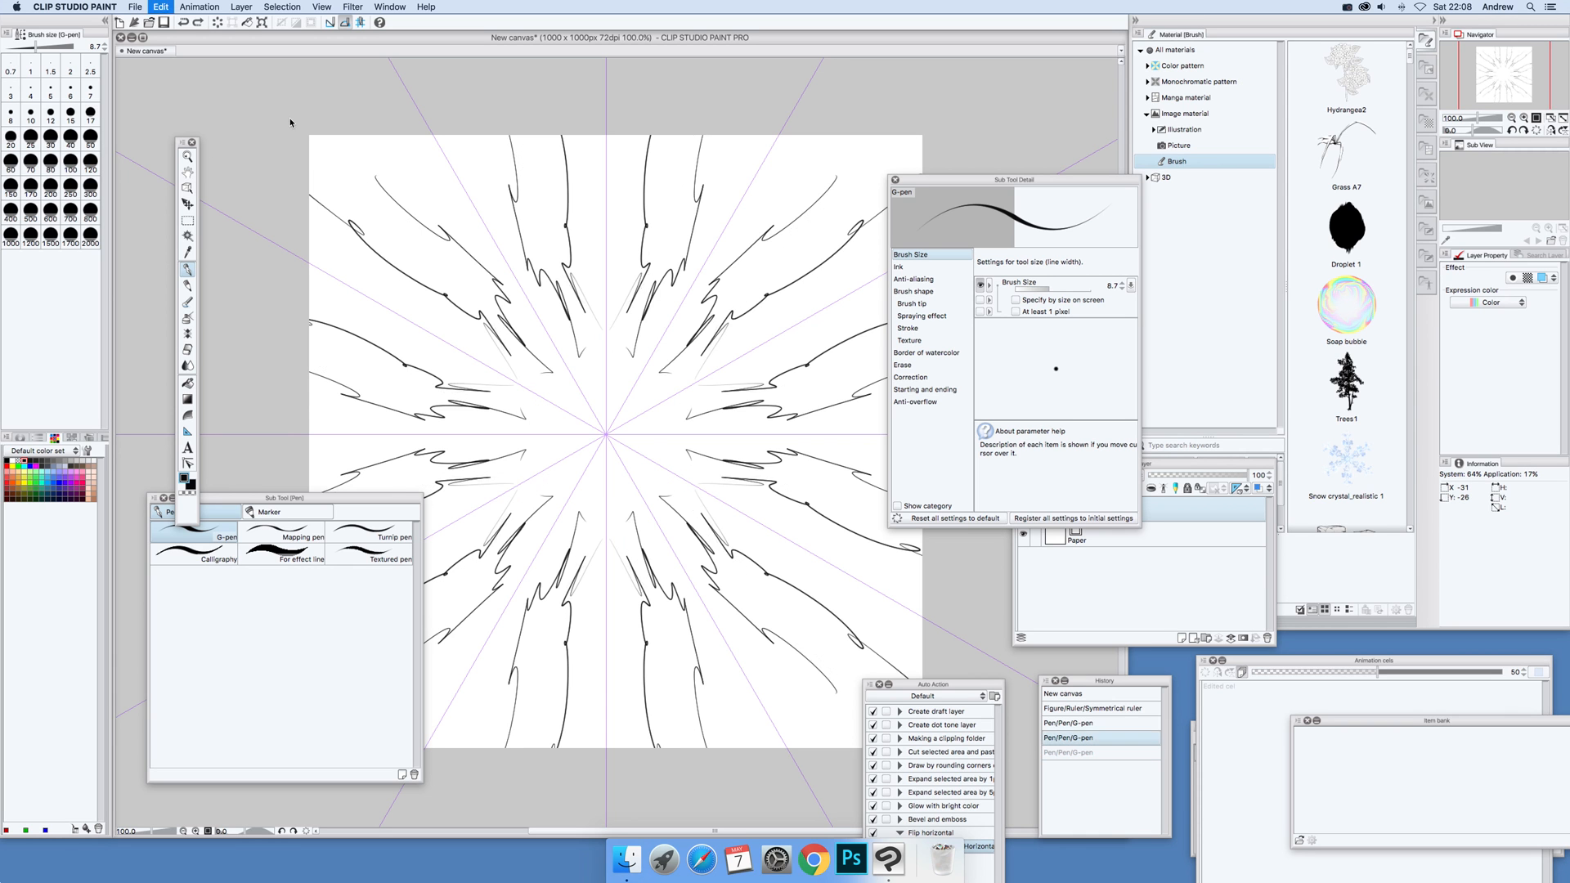
Choose the Ivy decoration brush and shift its settings palette off the canvas
click(1091, 708)
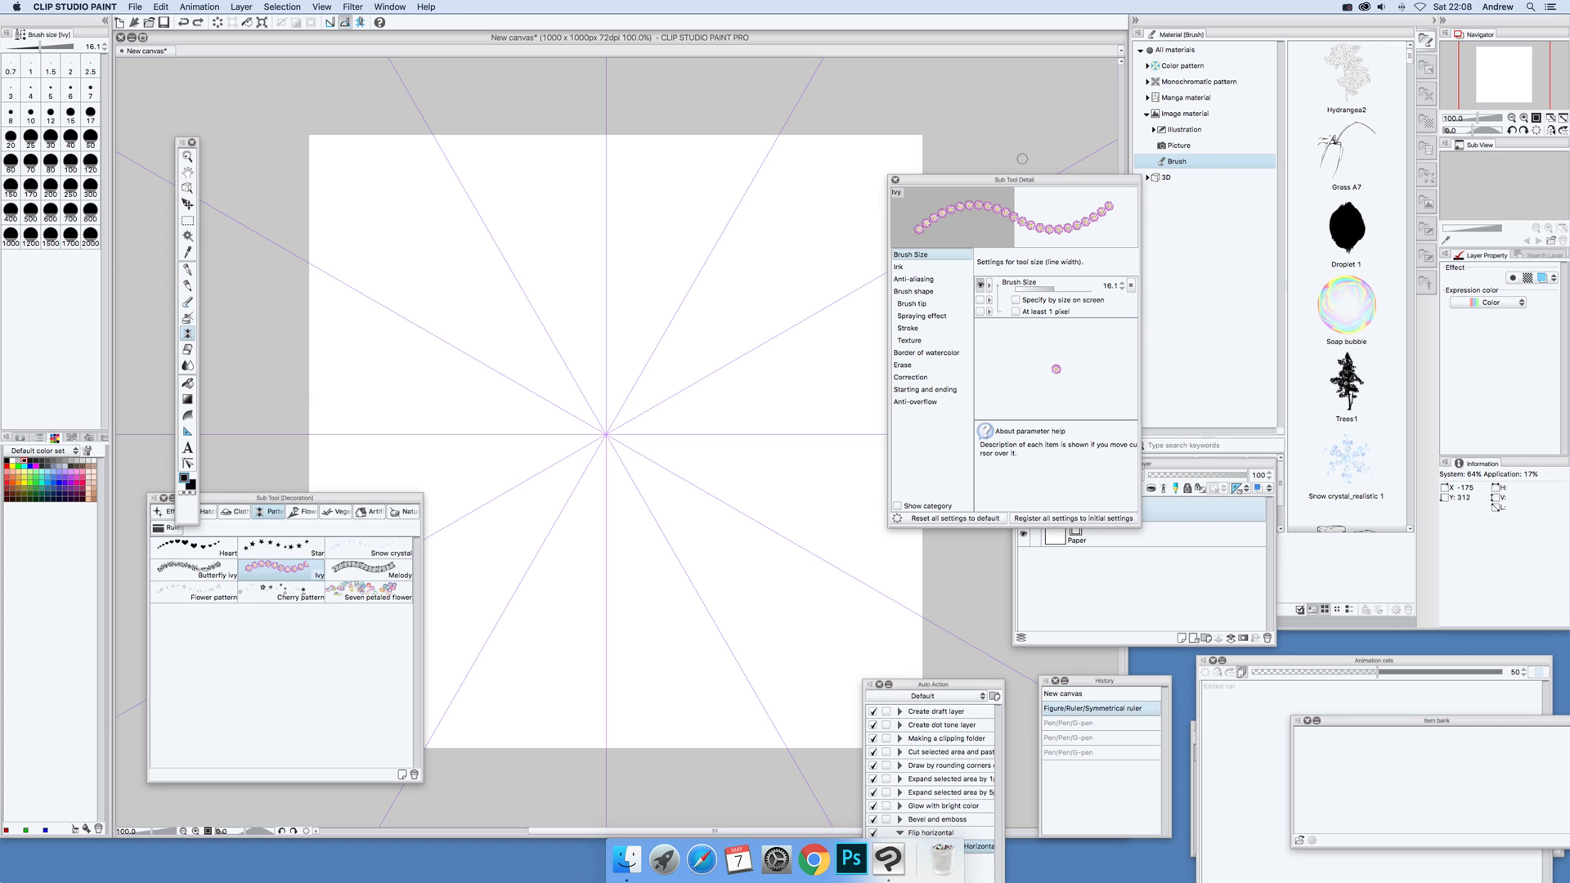
mouse_move(991, 182)
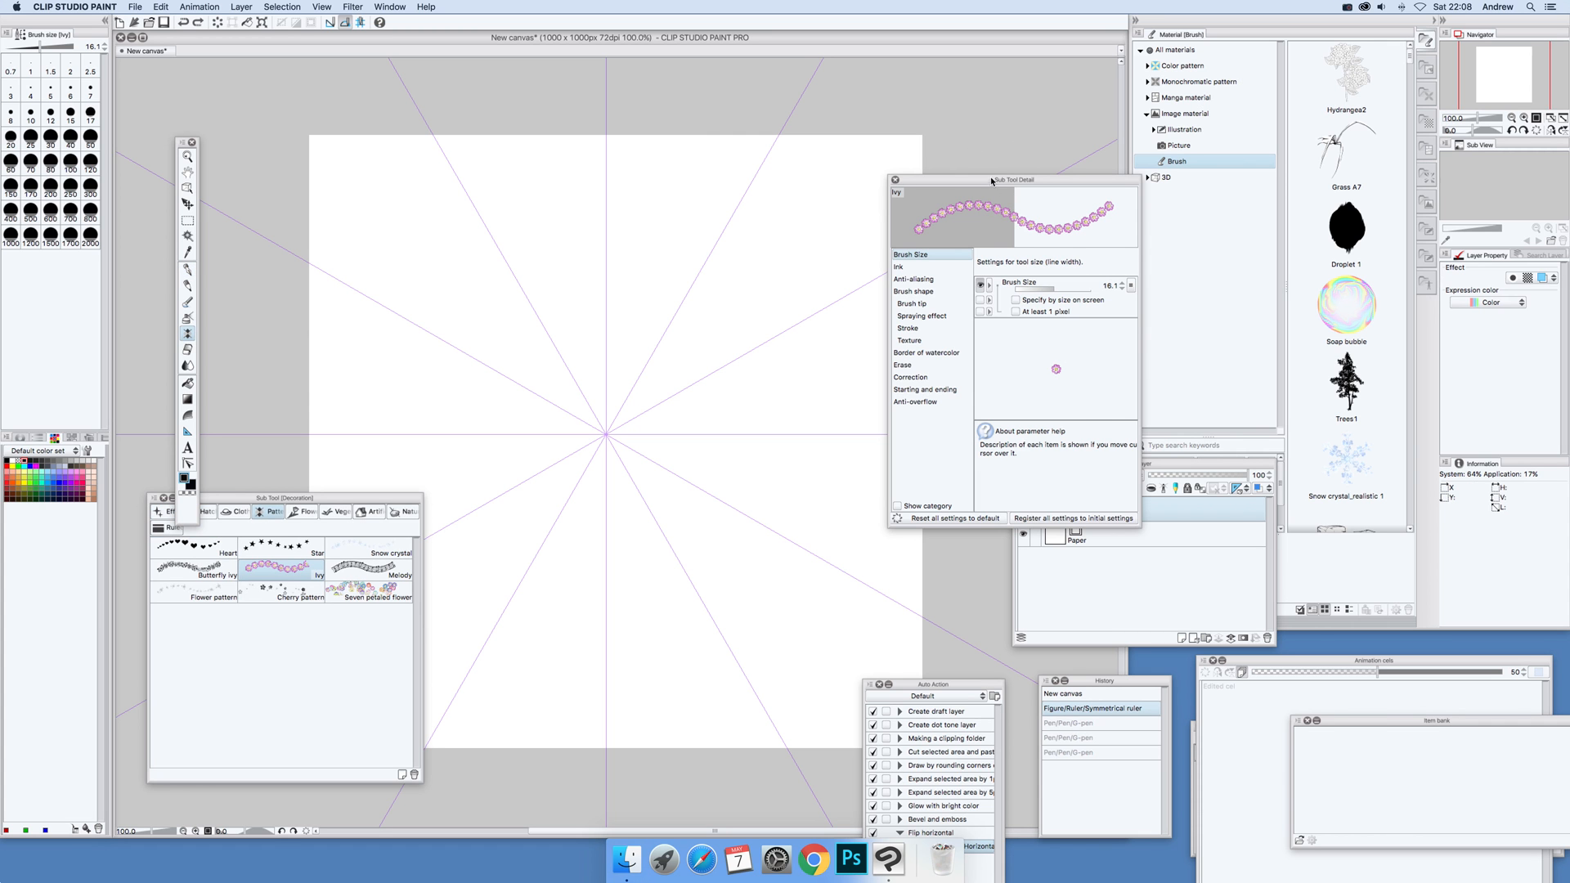
drag(1011, 180, 1070, 167)
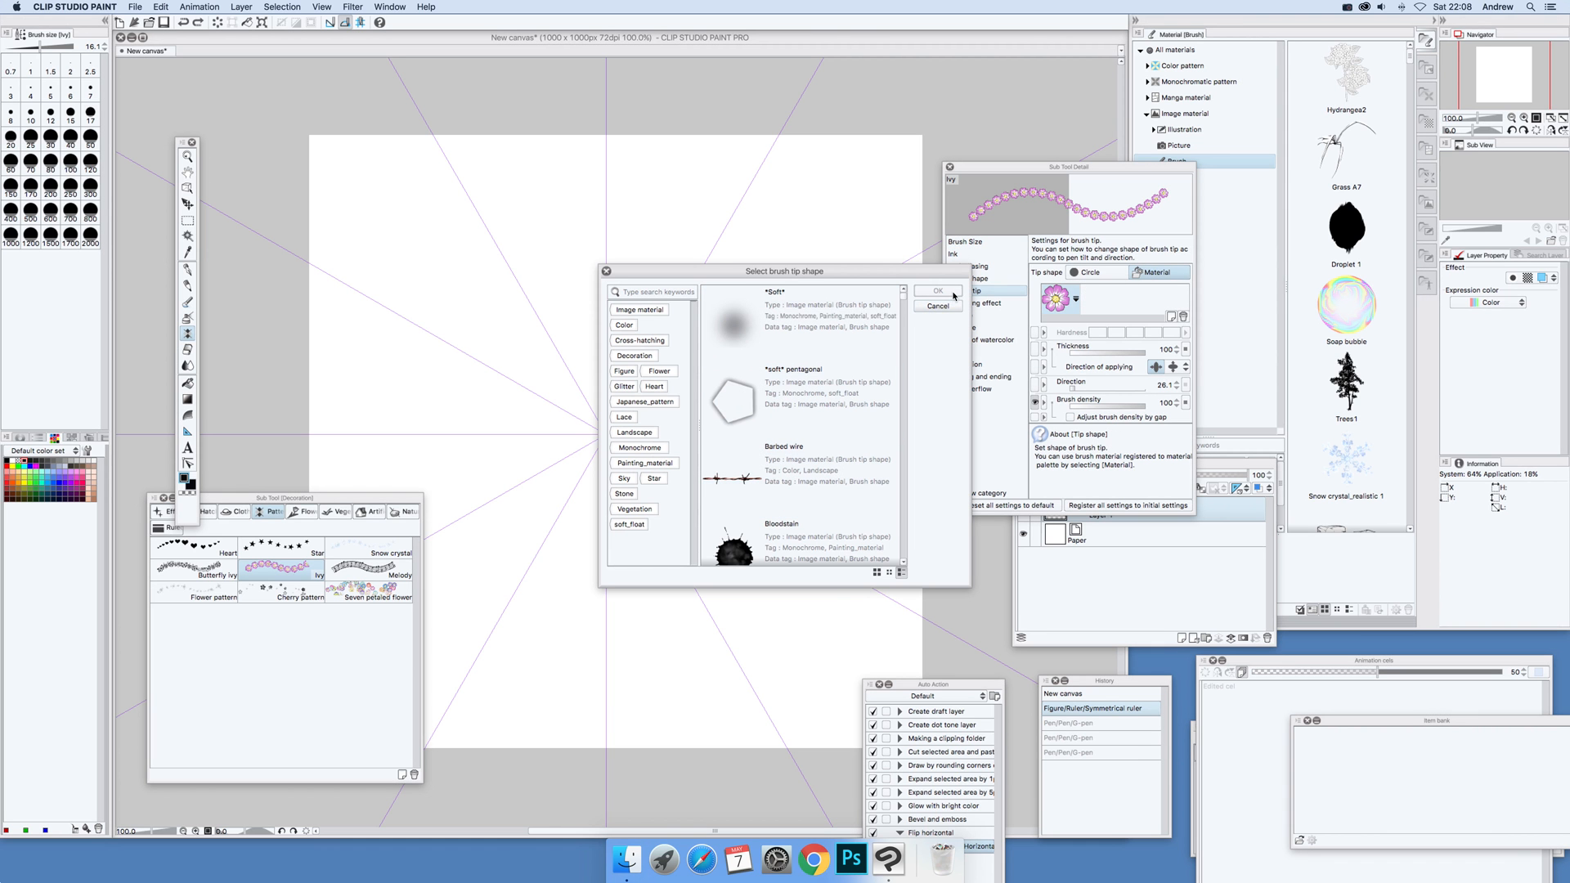
Keep the Ivy brush tip unchanged and draw mirrored pink vine strokes around the ruler
click(935, 306)
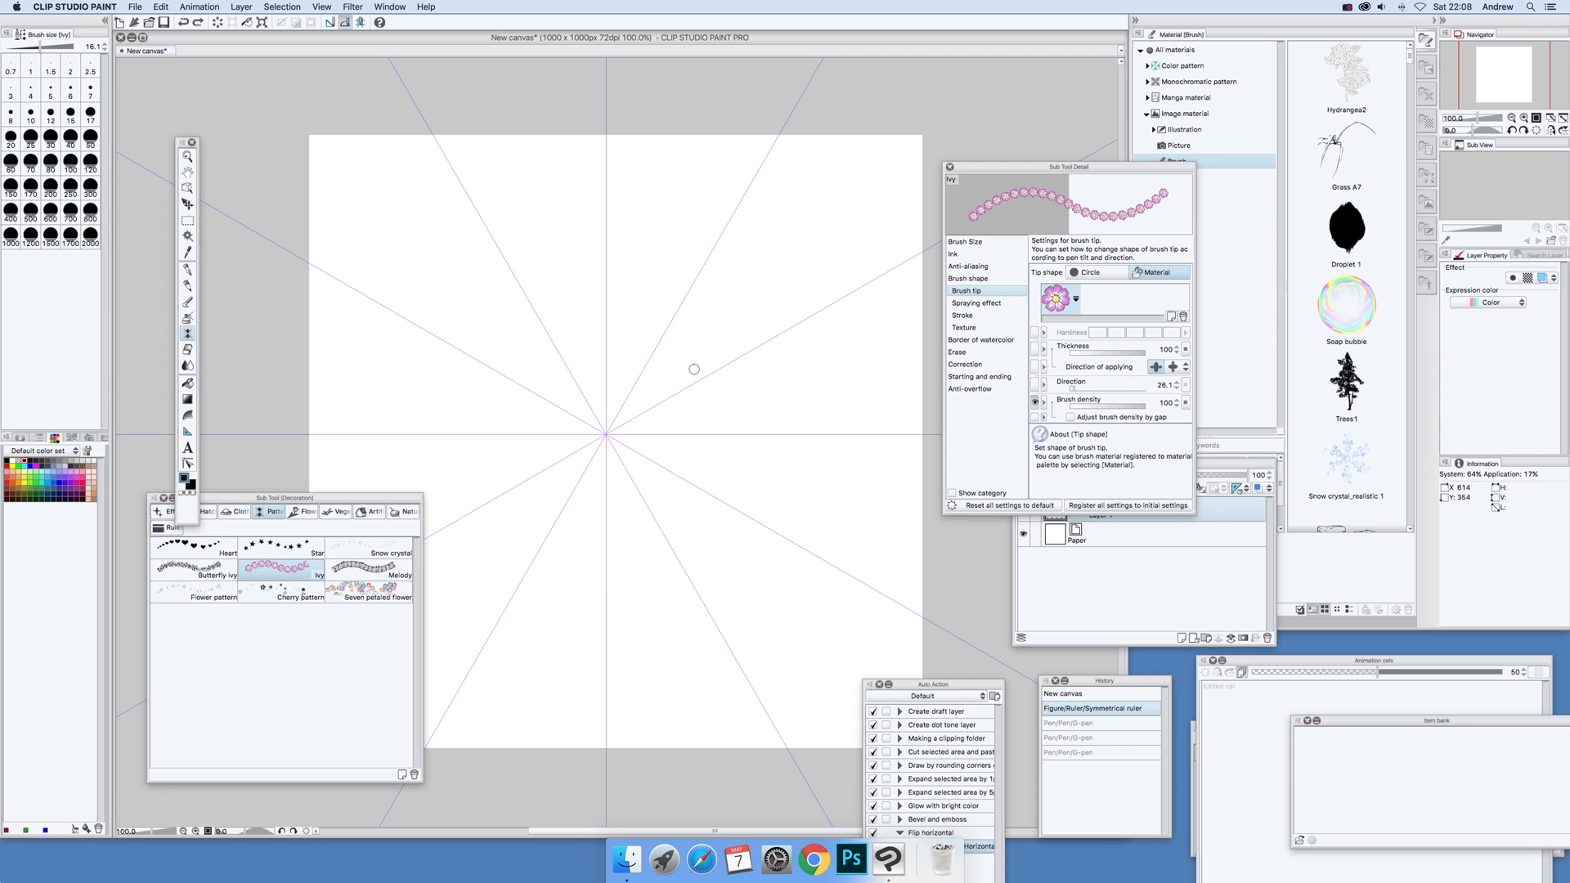
mouse_move(673, 383)
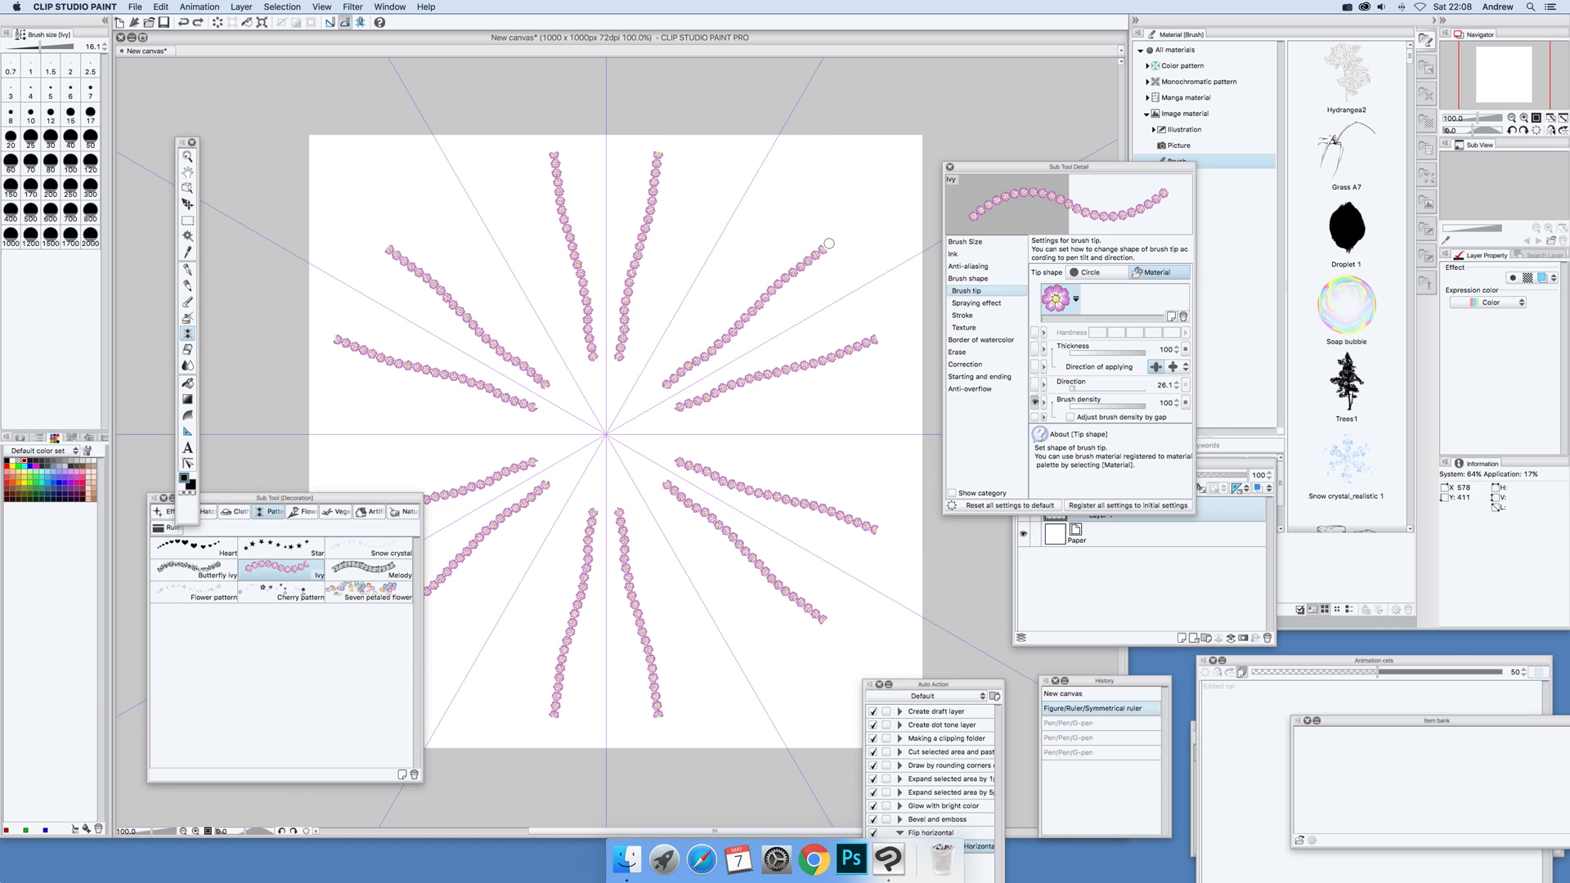
click(159, 7)
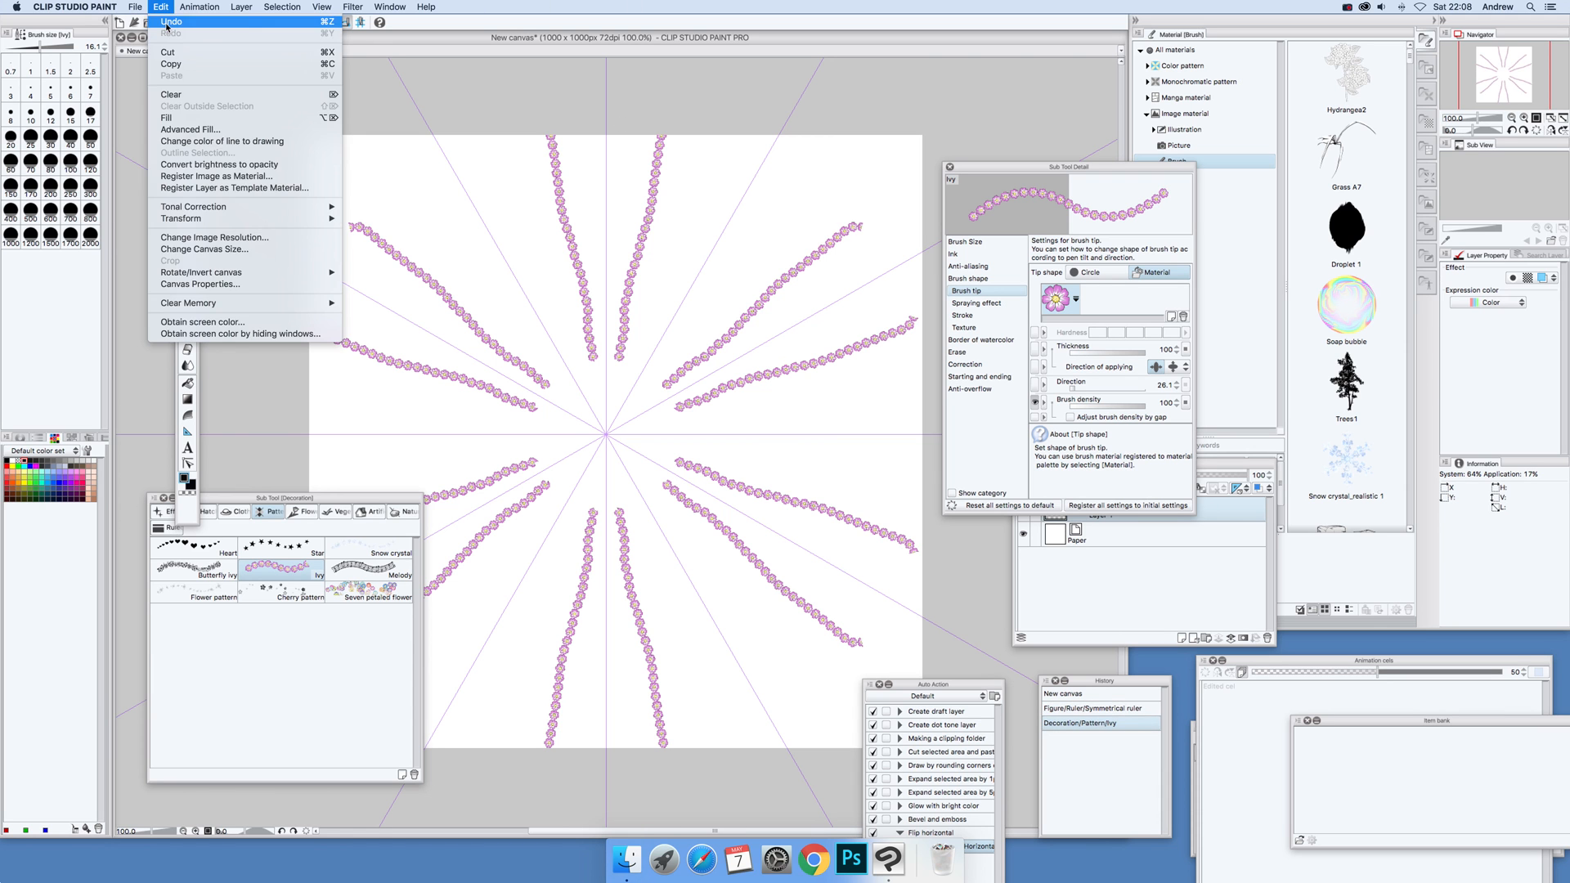